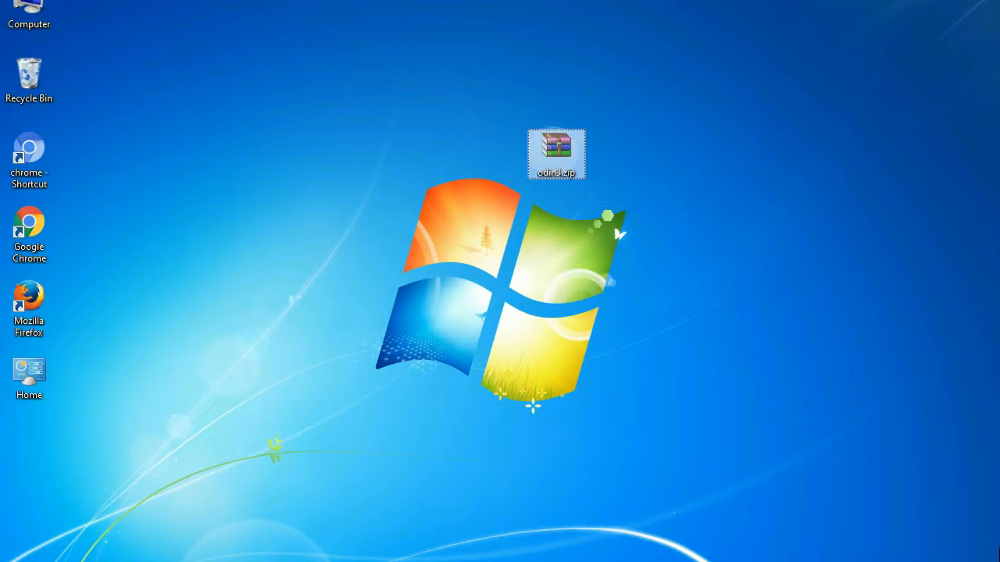
# Rename the odin3.zip archive on the desktop to Odin_v3.09.
pyautogui.doubleClick(556, 146)
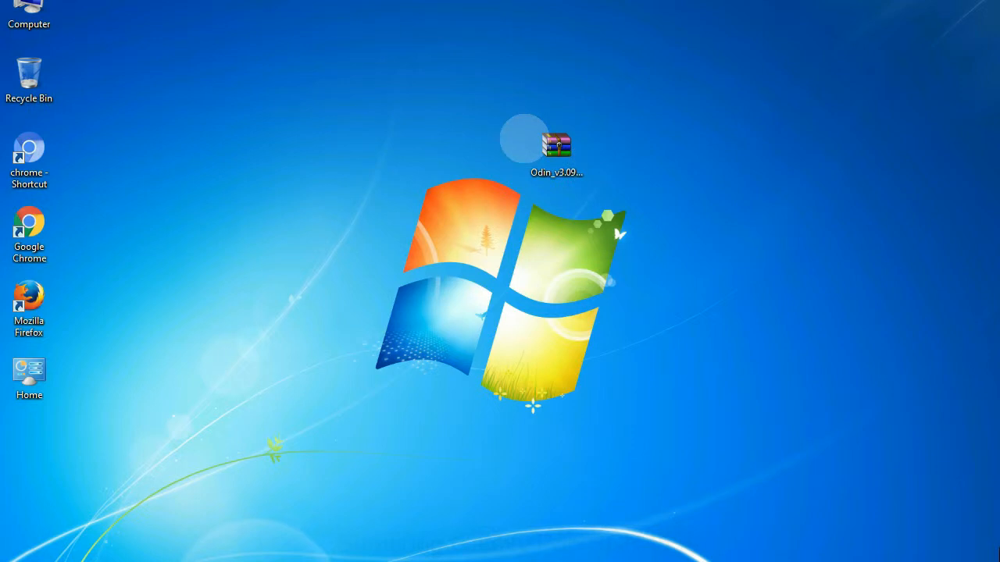
# Extract the Odin_v3.09 archive to the desktop and select Odin3 v3.09.exe in its folder.
pyautogui.click(558, 148)
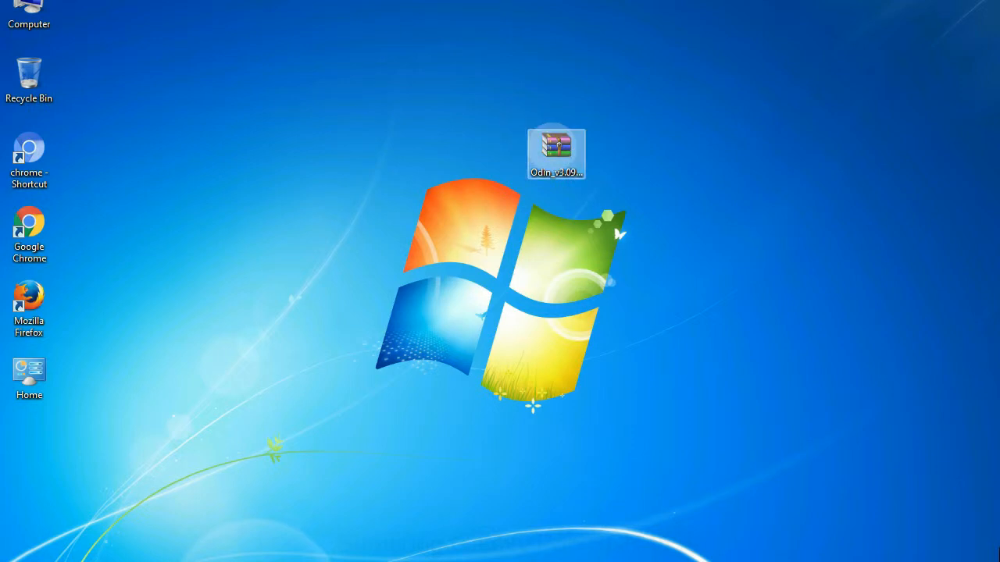
pyautogui.rightClick(556, 147)
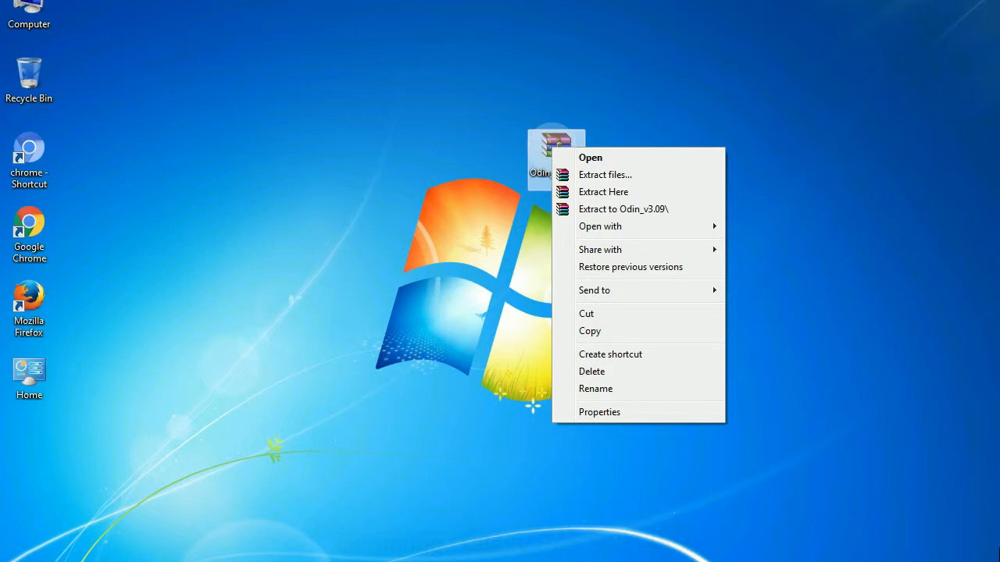
pyautogui.moveTo(602, 192)
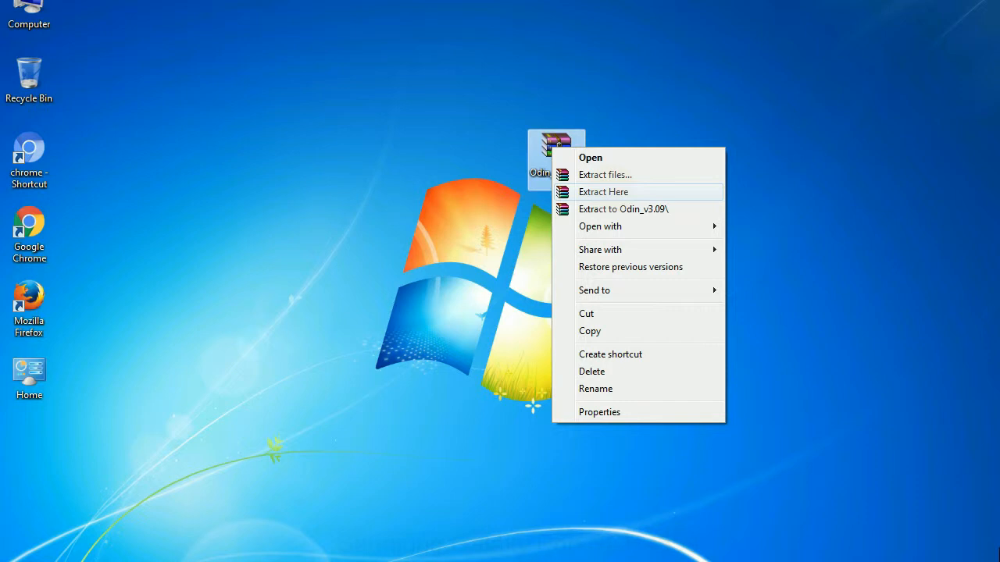
pyautogui.click(602, 192)
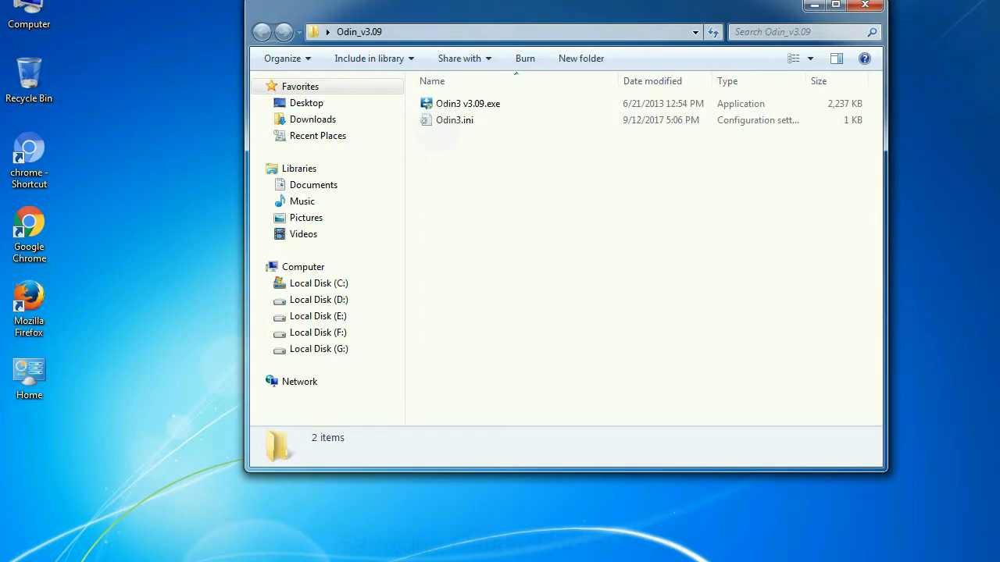
pyautogui.rightClick(464, 103)
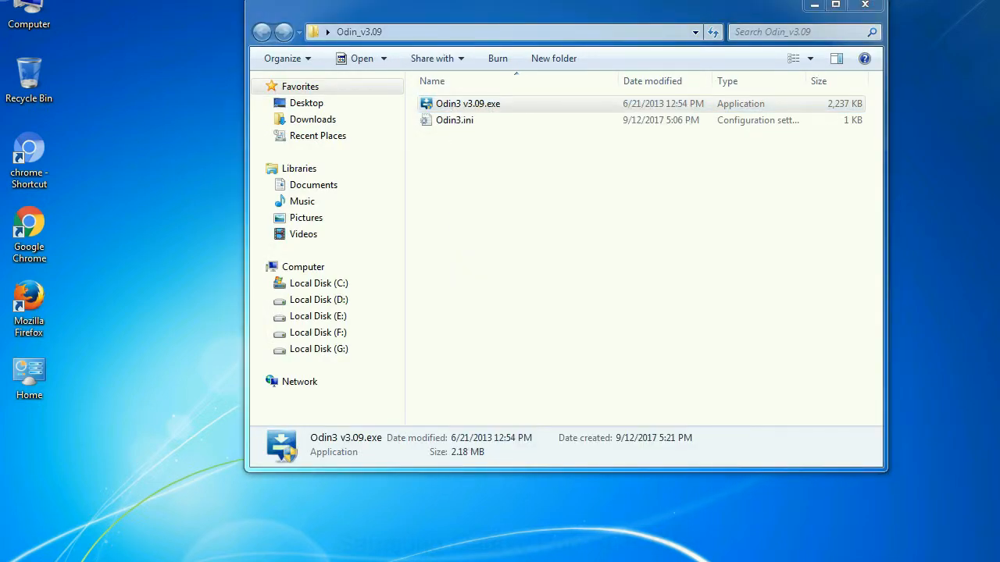
# Launch Odin3 v3.09.exe so its main window shows empty file slots.
pyautogui.doubleClick(469, 103)
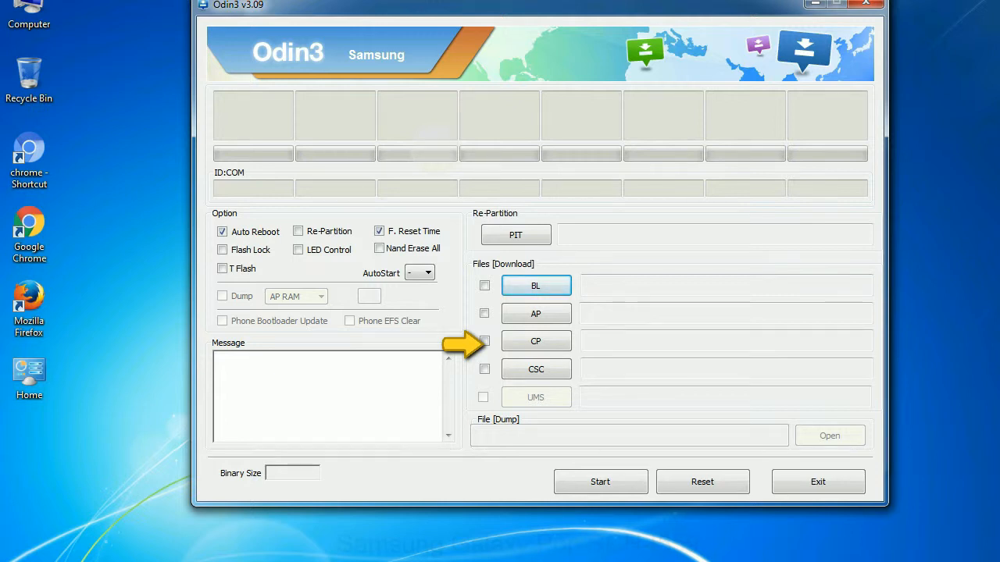
pyautogui.moveTo(481, 368)
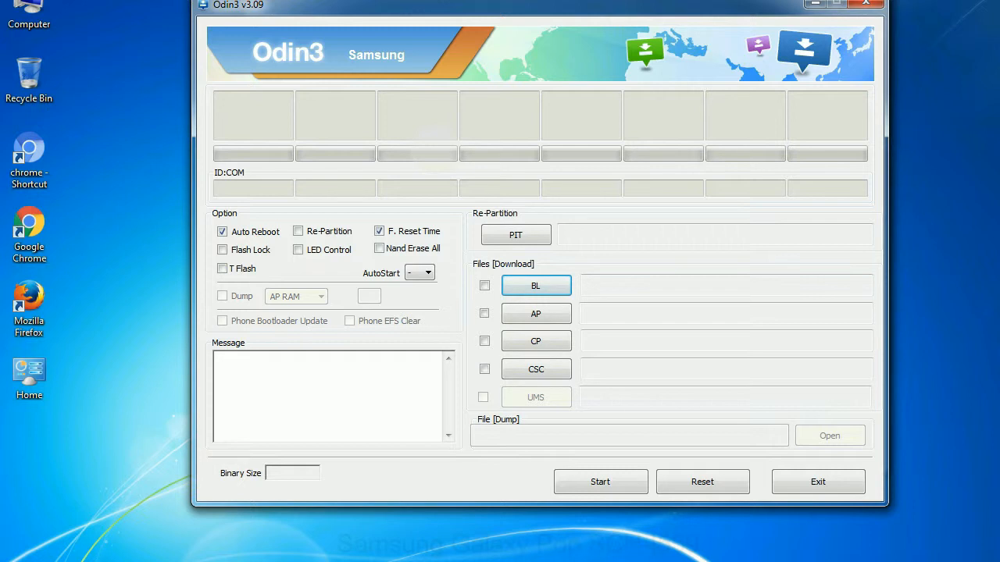
# Launch Odin3 v3.09.exe again from the extracted Odin_v3.09 folder.
pyautogui.click(864, 6)
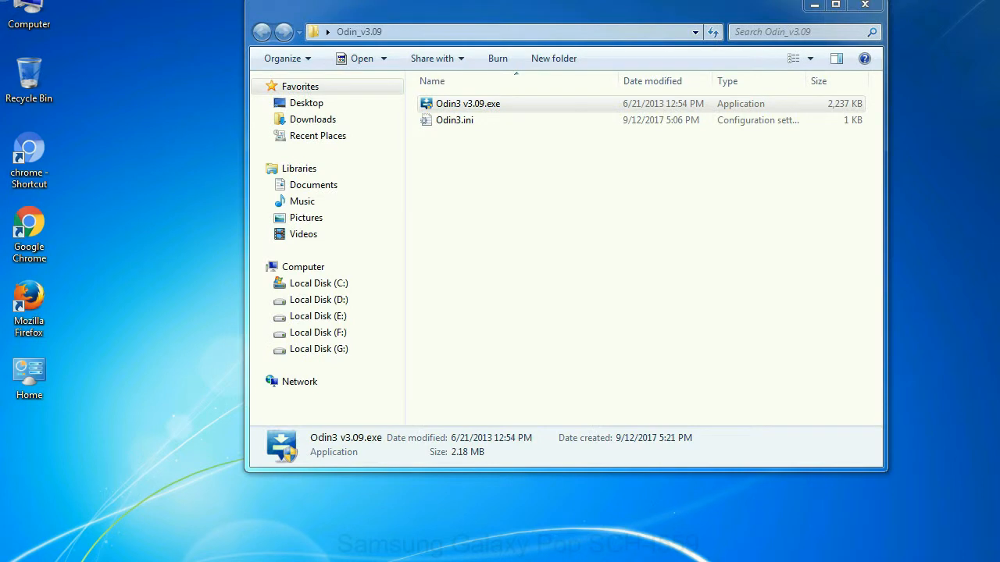
pyautogui.doubleClick(459, 103)
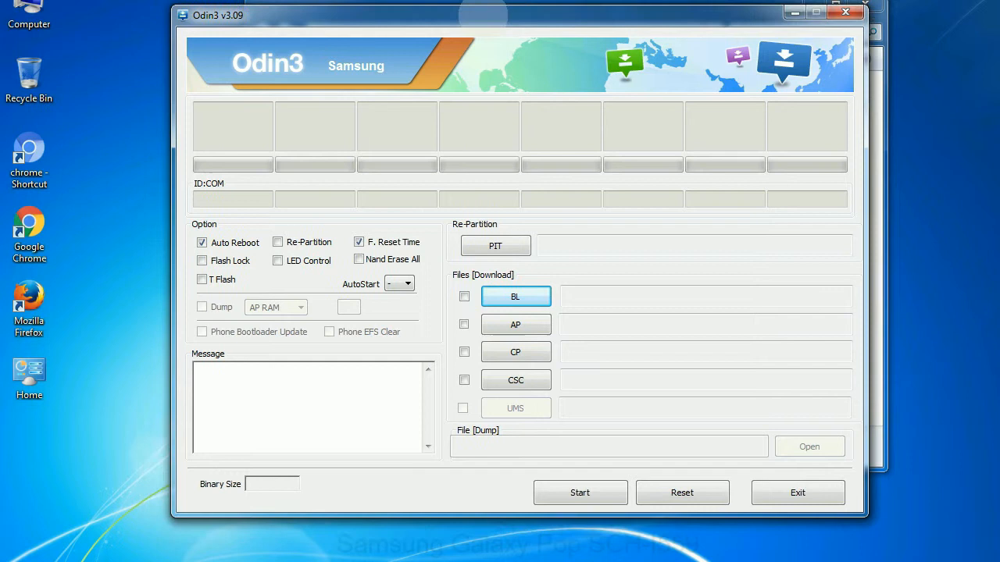
# Close the Odin3 window, returning to the desktop with odin3.zip.
pyautogui.click(844, 12)
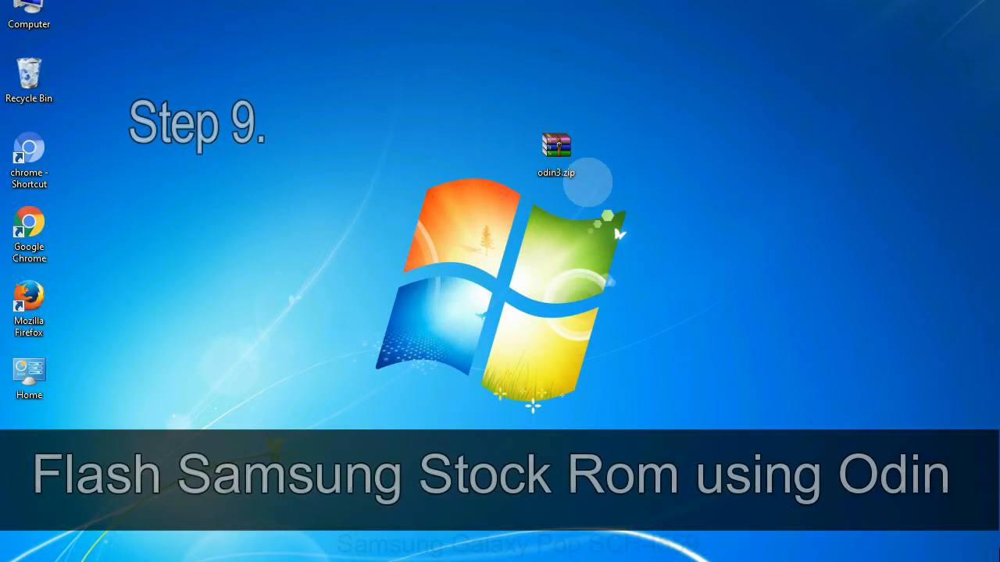
pyautogui.click(558, 146)
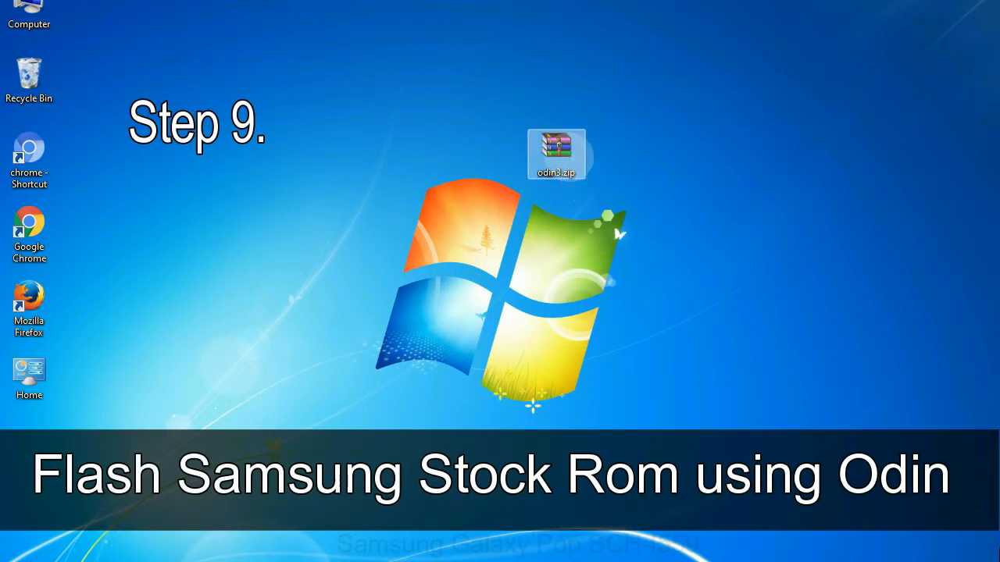
pyautogui.doubleClick(558, 149)
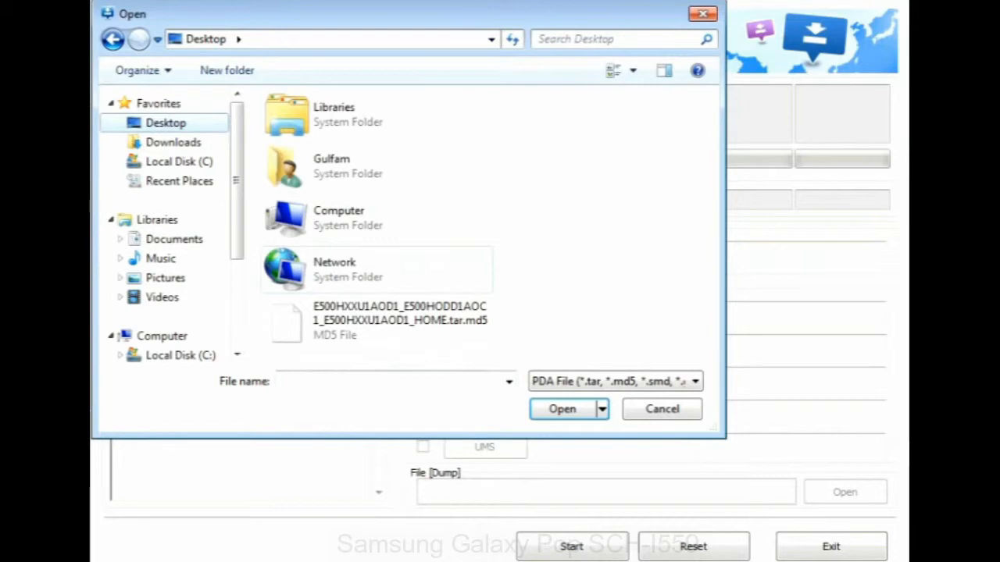
pyautogui.click(561, 408)
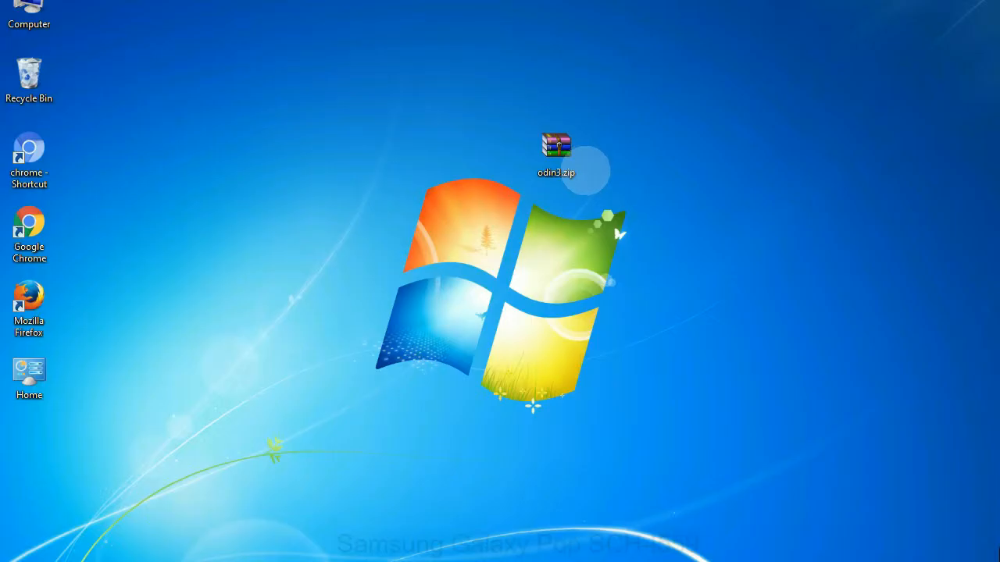
# Start flashing the stock firmware tar.md5 from the PDA slot to the phone on COM3.
pyautogui.click(555, 147)
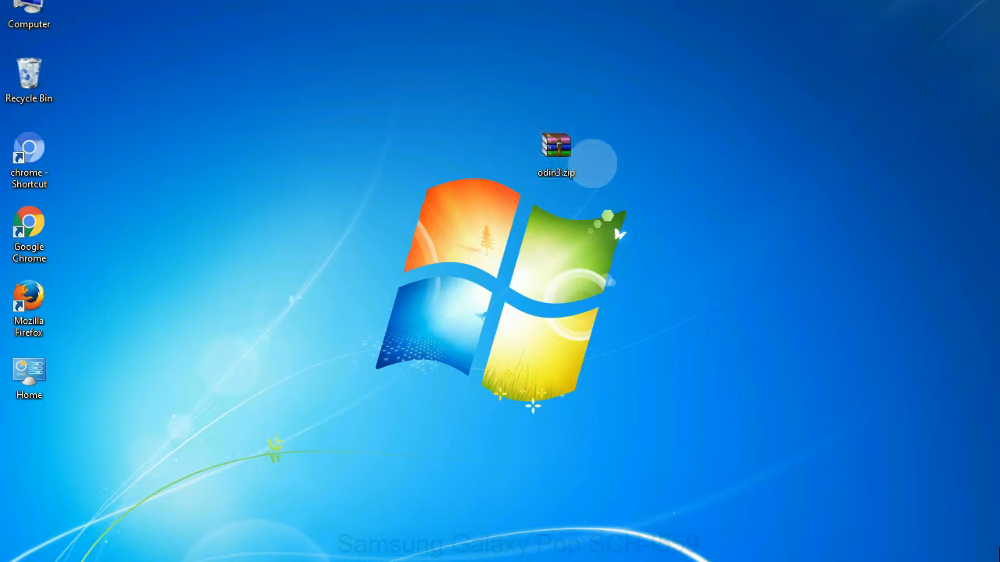
pyautogui.click(553, 149)
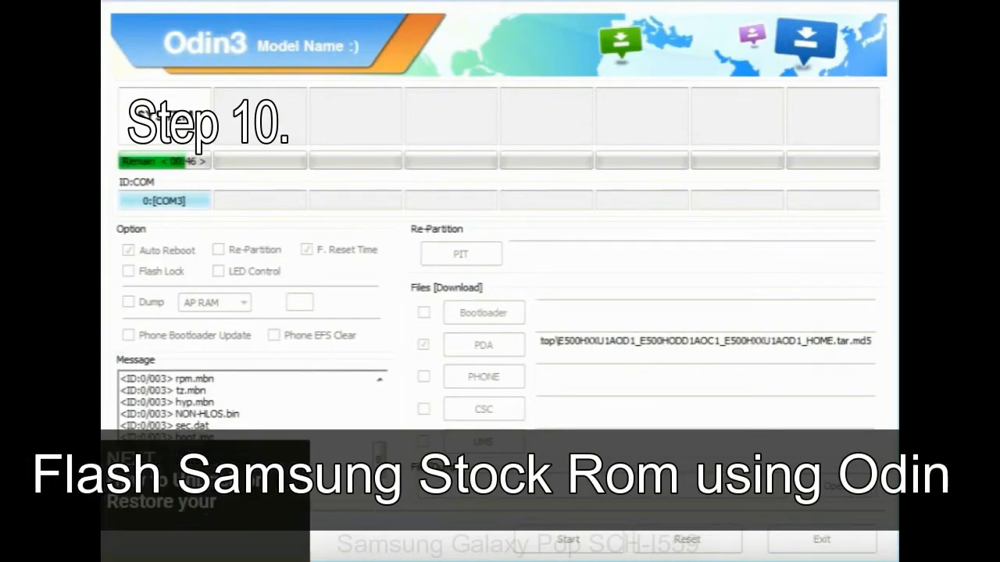
pyautogui.scroll(-3)
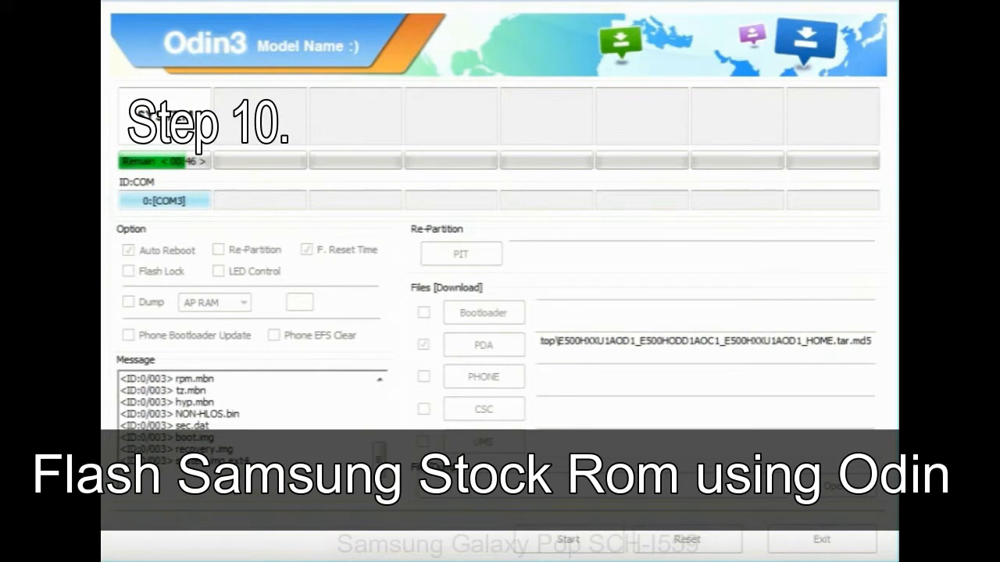